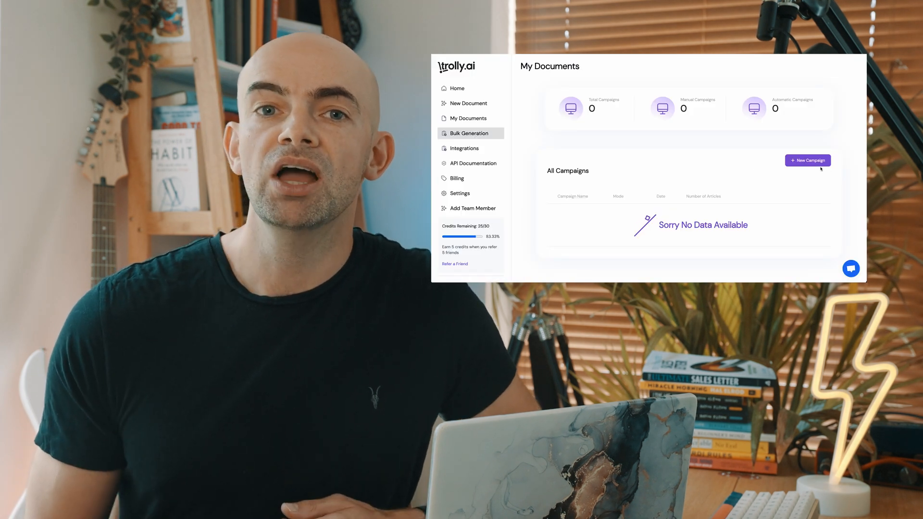
Step: Start a new bulk campaign and select the campaign name field
left_click(808, 160)
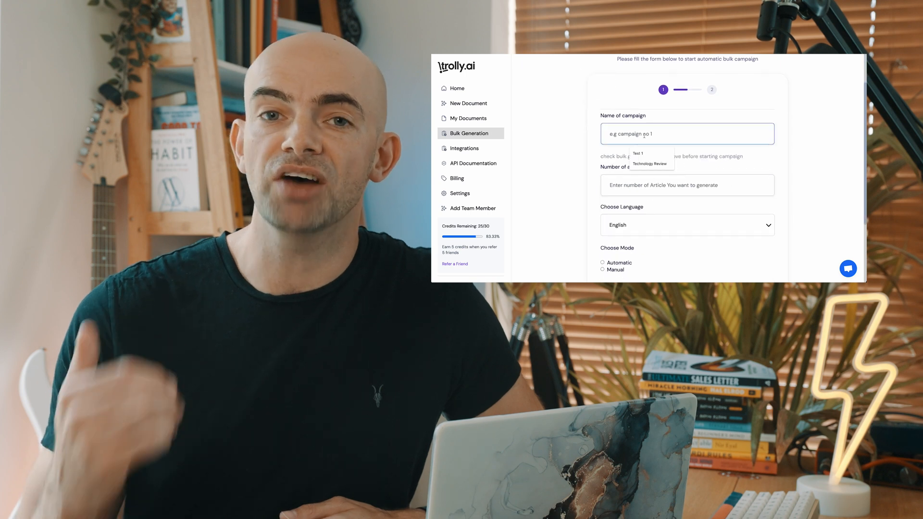
left_click(648, 164)
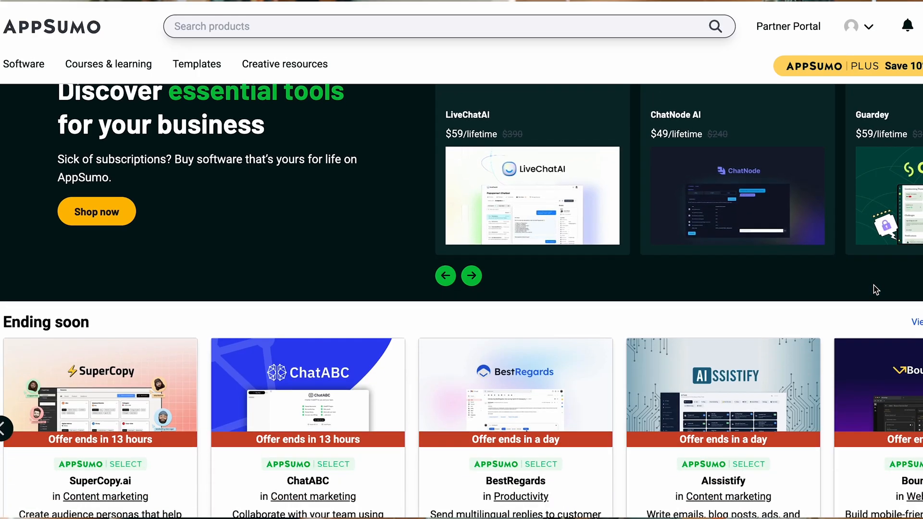
Step: Show the next Ending soon deals, then scroll down to the Recently viewed row listing Trolly
scroll("down", 3)
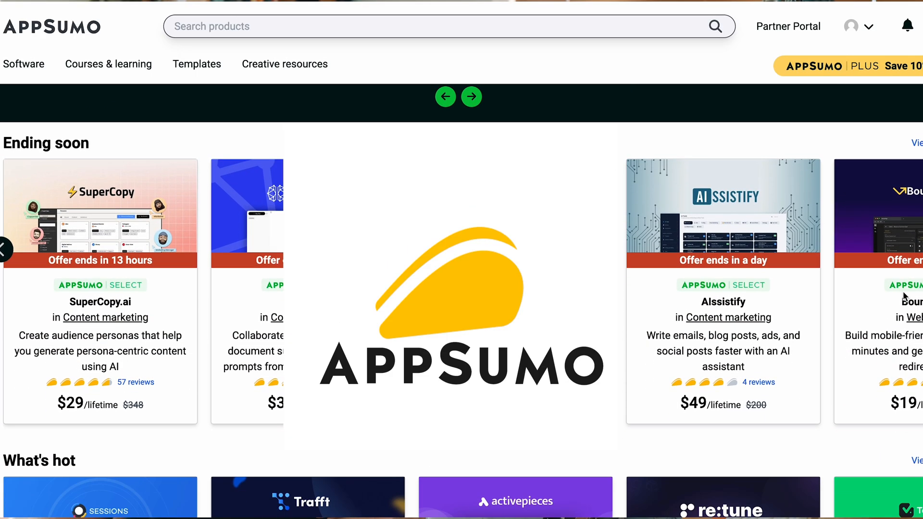
left_click(471, 96)
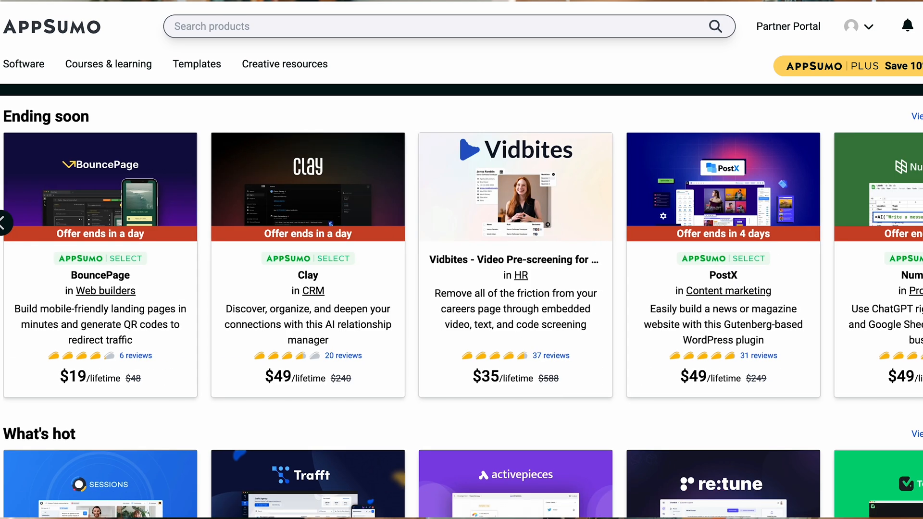
scroll("down", 3)
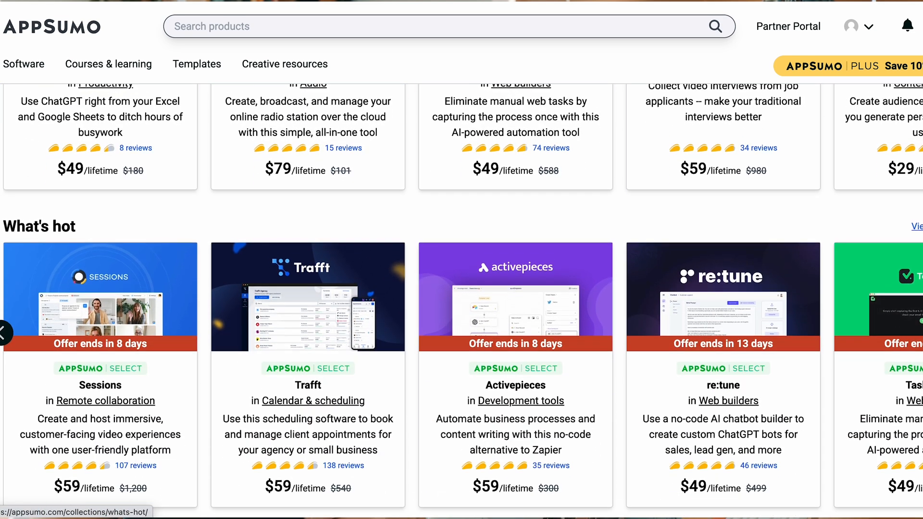
scroll("down", 3)
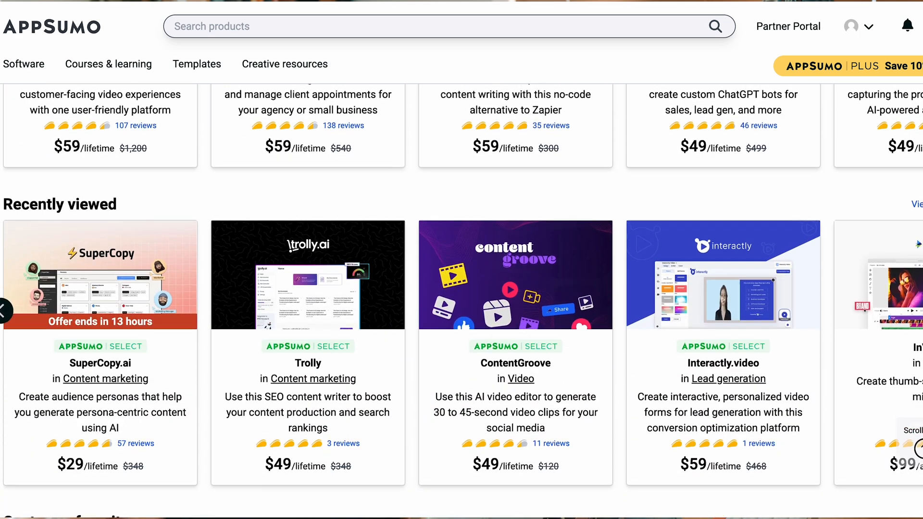